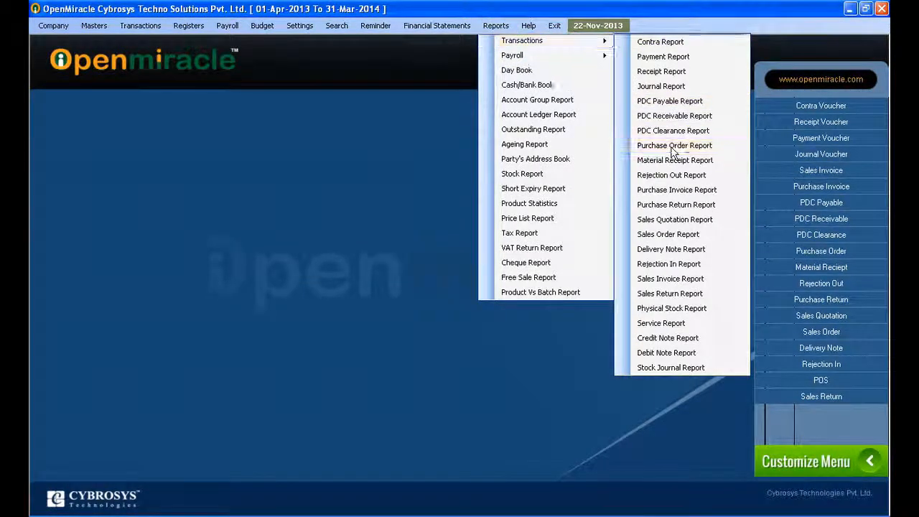
Step: Run the Purchase Order Report for 01-Apr-2013 to 31-Mar-2014 with Status left at All
click(675, 145)
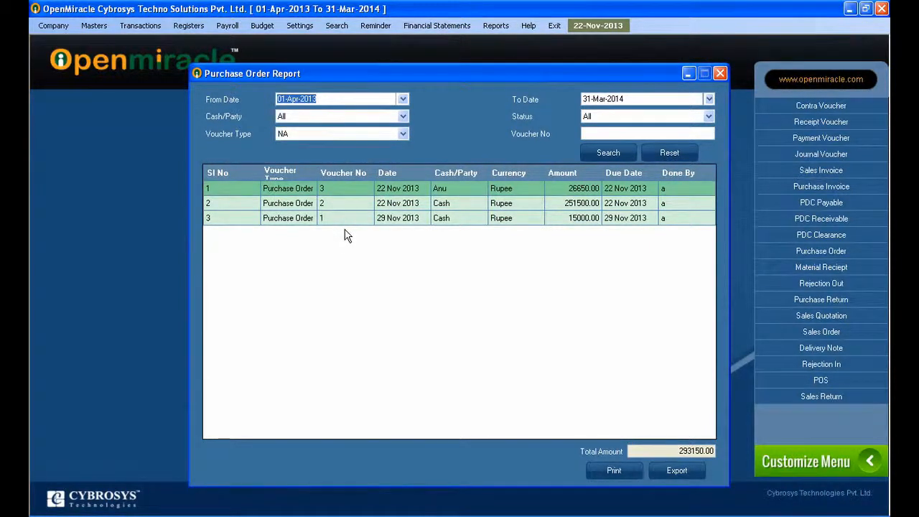
mouse_move(287, 114)
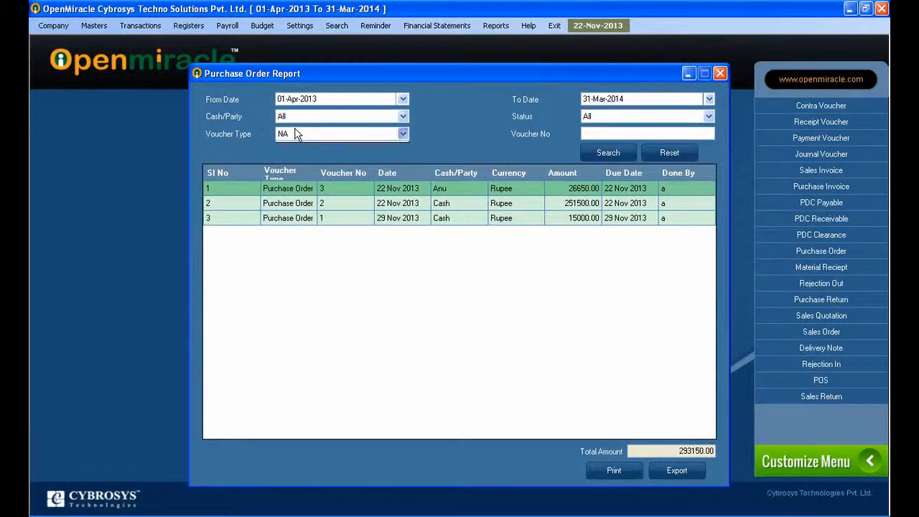
click(708, 114)
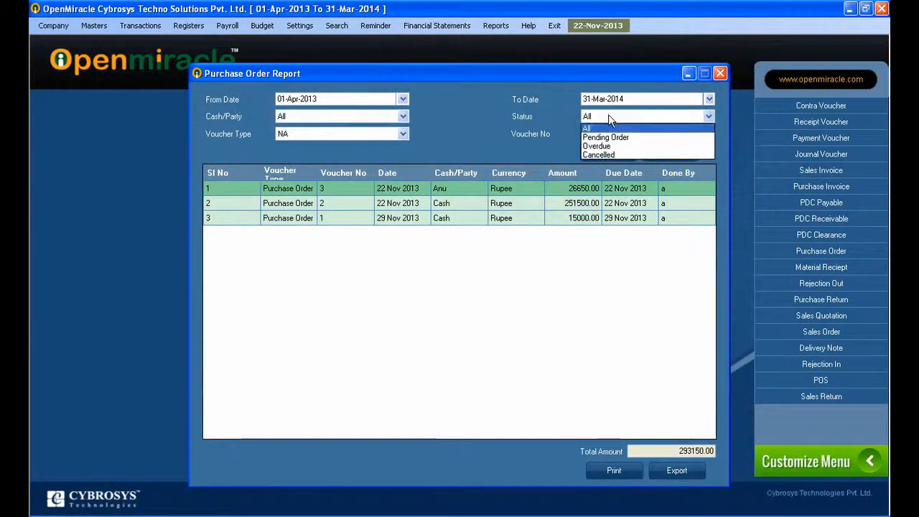
click(586, 128)
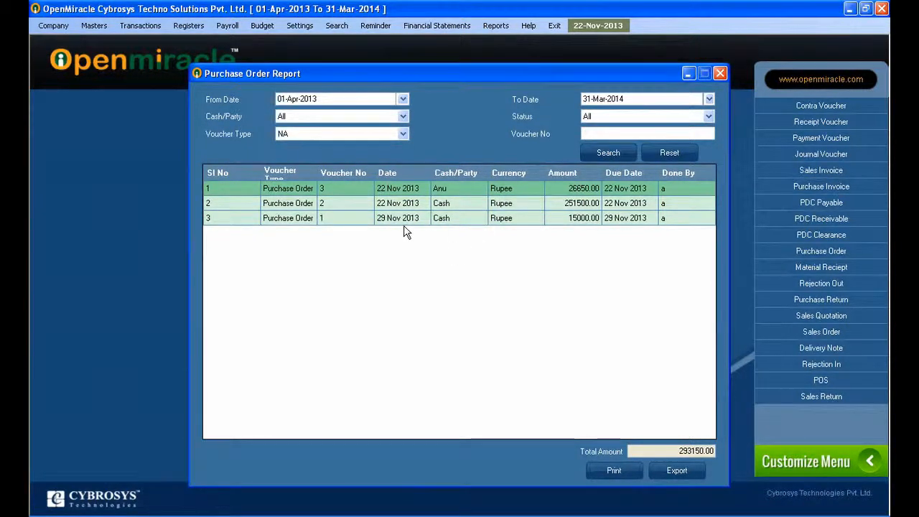
double_click(323, 204)
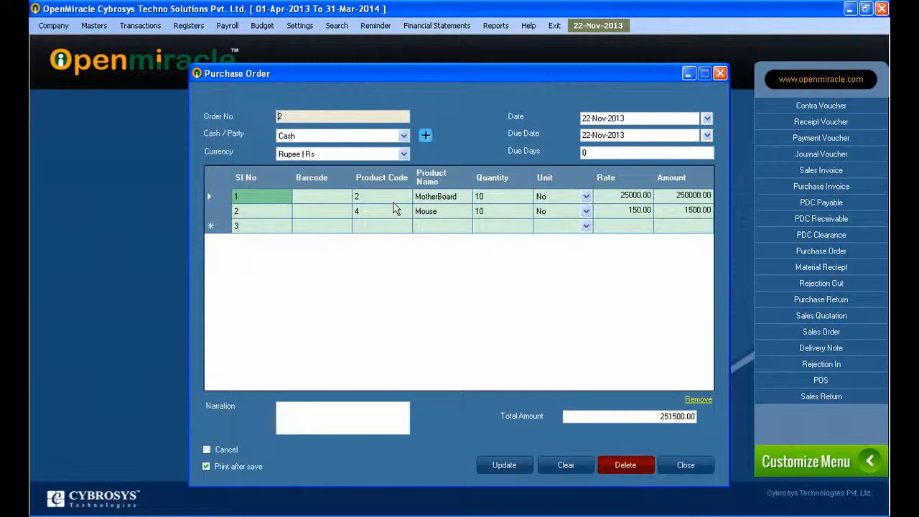
mouse_move(721, 73)
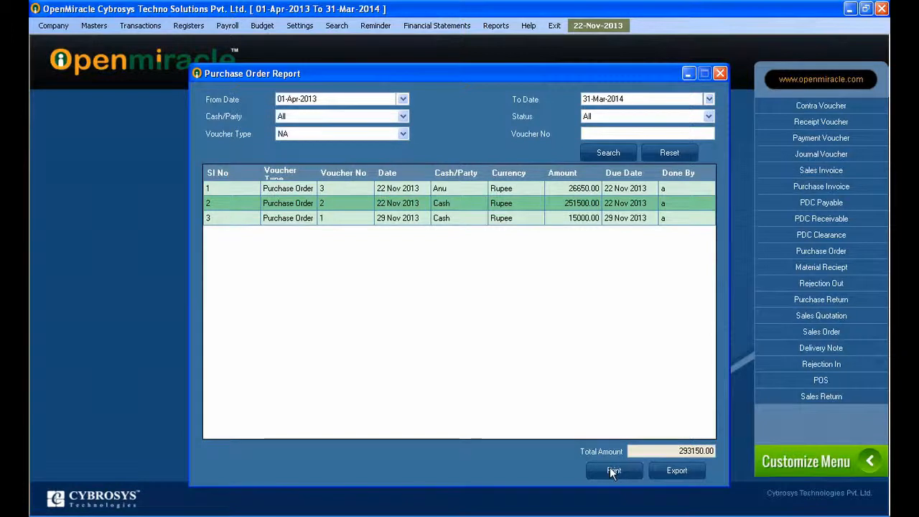
click(615, 471)
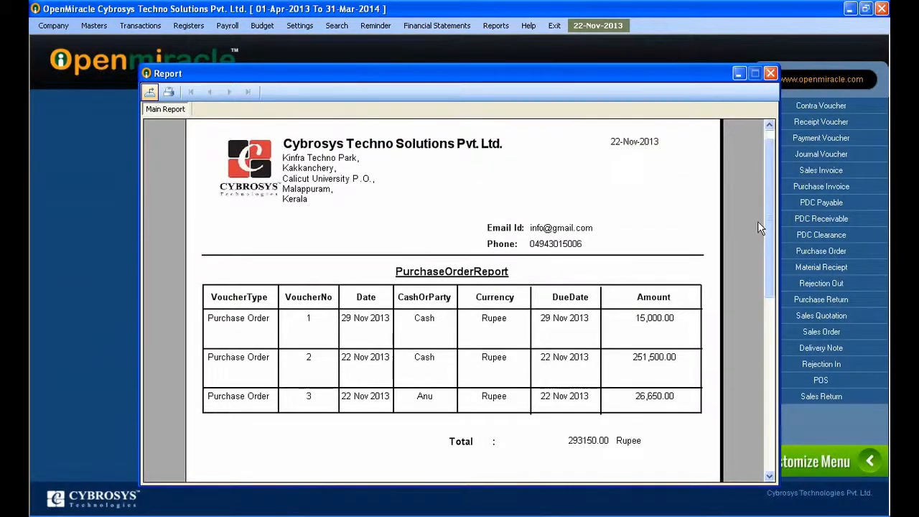
mouse_move(770, 73)
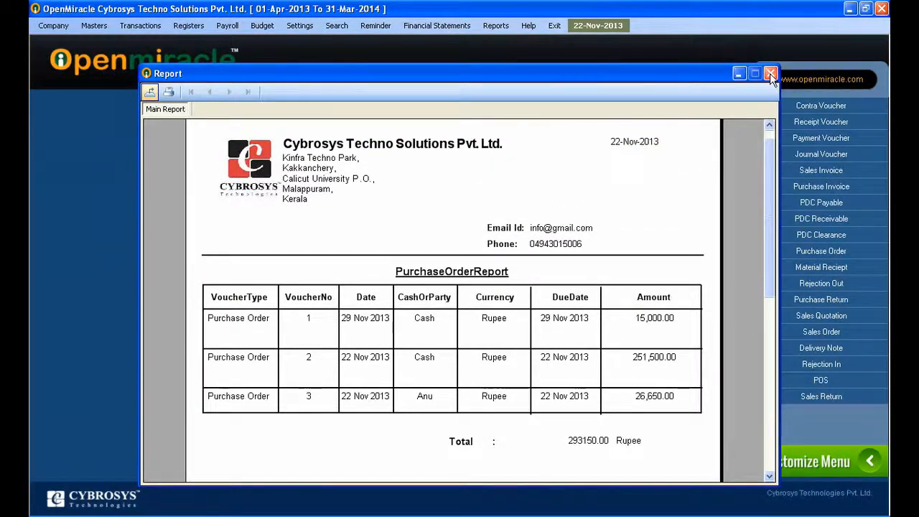
mouse_move(770, 75)
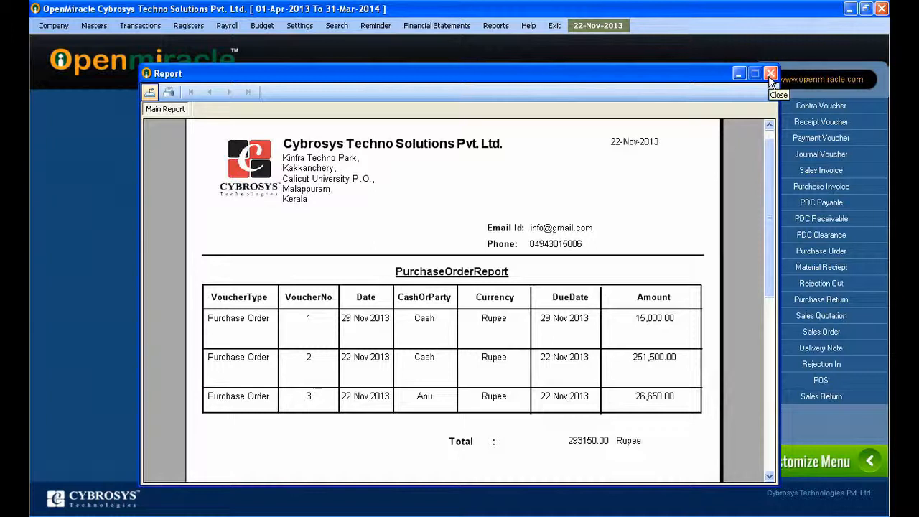
click(770, 73)
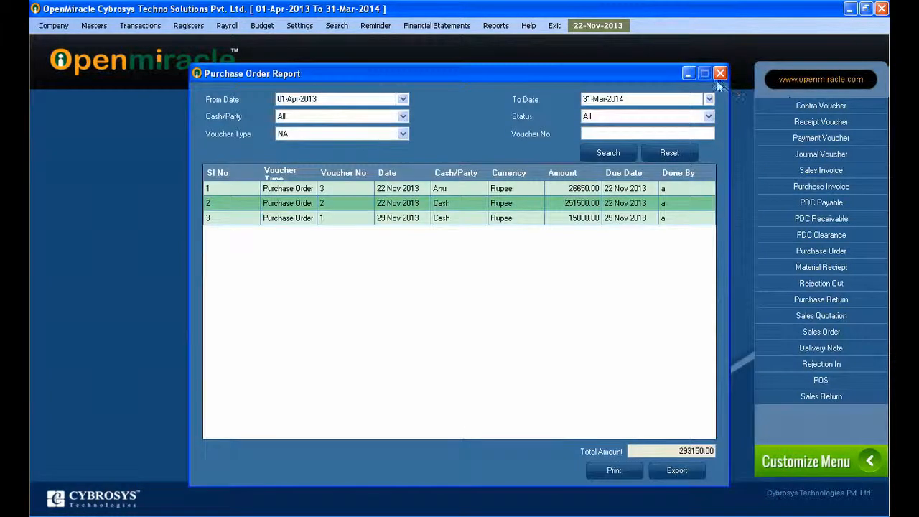